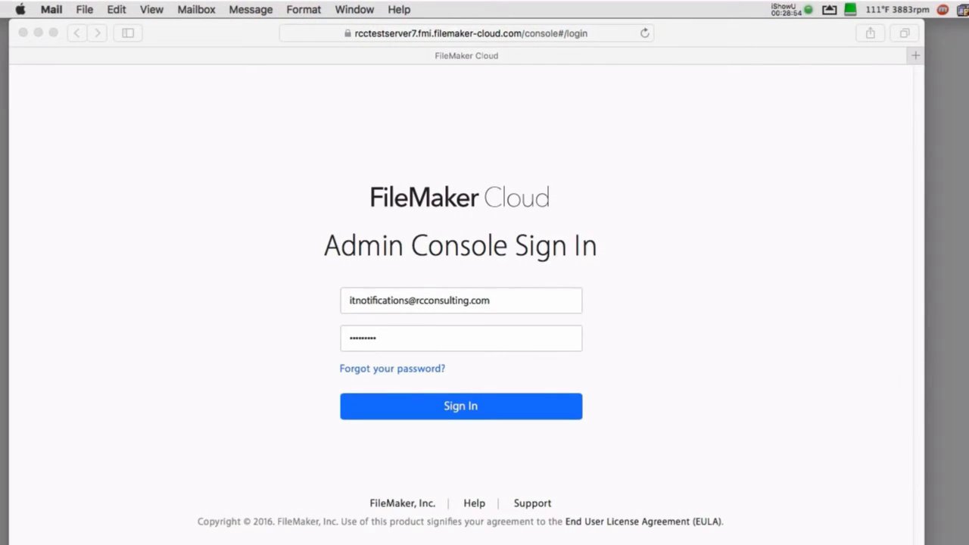
{"action": "mouse_move", "coordinate": [521, 415]}
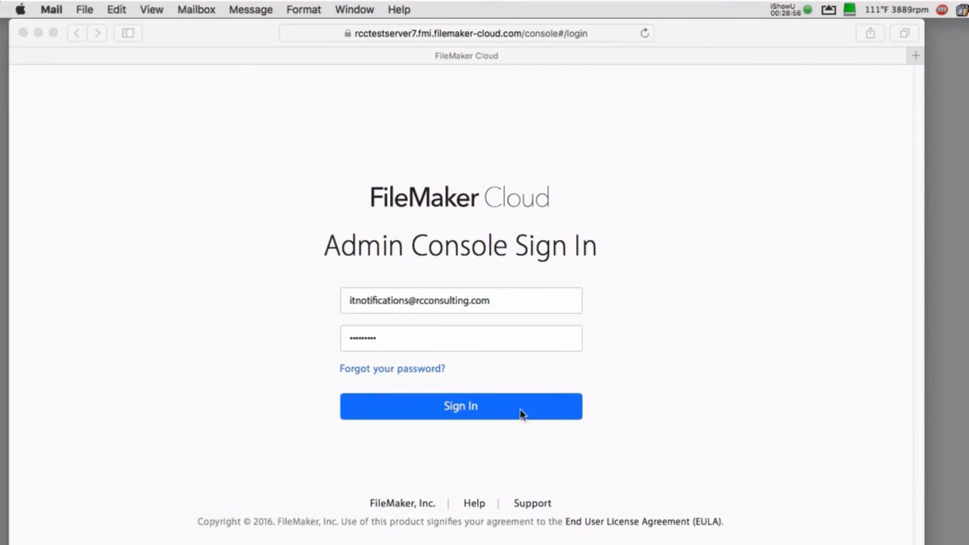
Sign in to the Admin Console with the administrator email and password.
{"action": "left_click", "coordinate": [461, 406]}
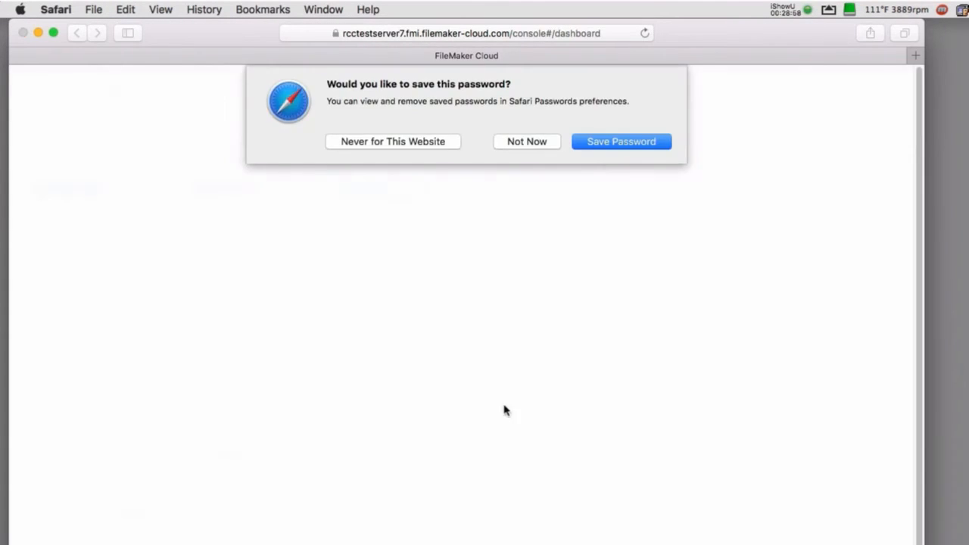
Decline Safari's save-password prompt and scroll the dashboard through System Overview and Volume Status.
{"action": "left_click", "coordinate": [527, 142]}
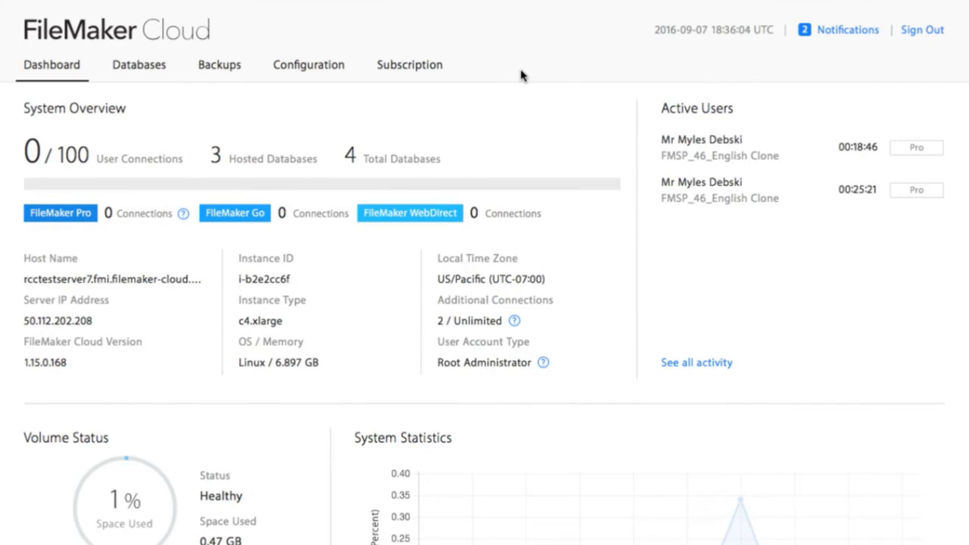
{"action": "mouse_move", "coordinate": [462, 128]}
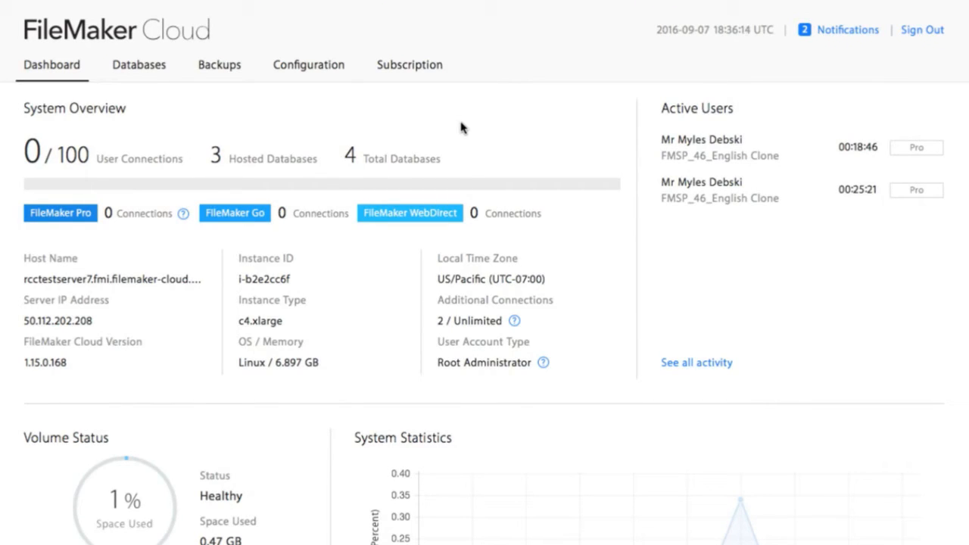
{"action": "mouse_move", "coordinate": [751, 212]}
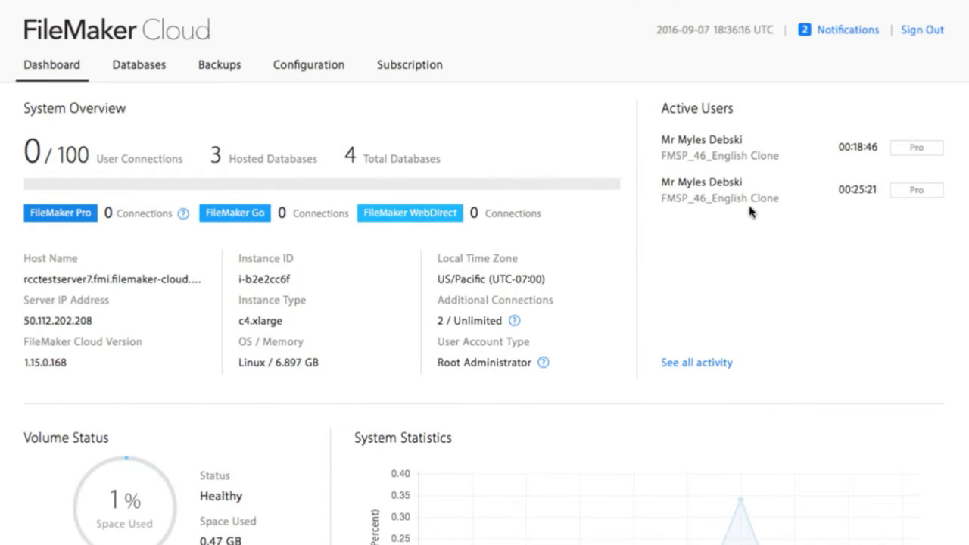
{"action": "scroll", "scroll_direction": "down", "scroll_amount": 3}
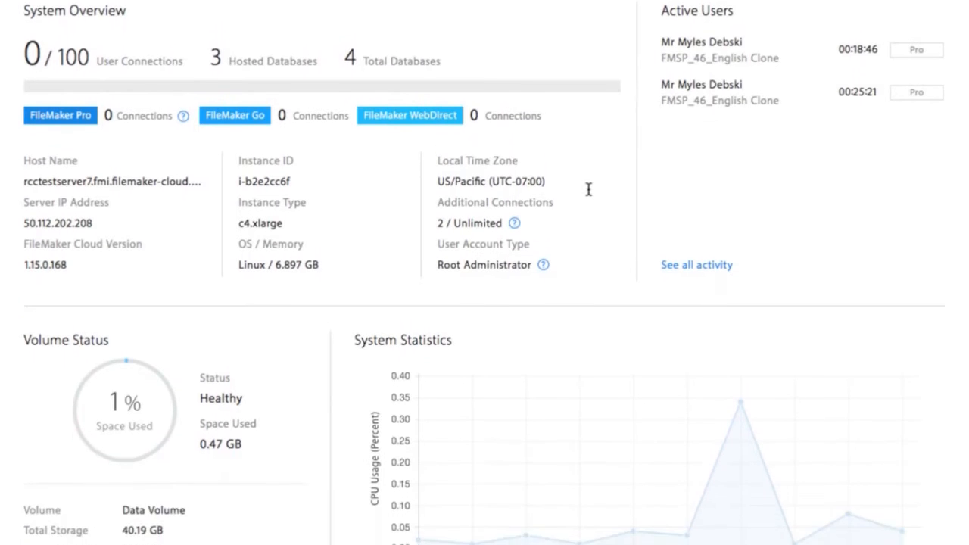
{"action": "scroll", "scroll_direction": "down", "scroll_amount": 3}
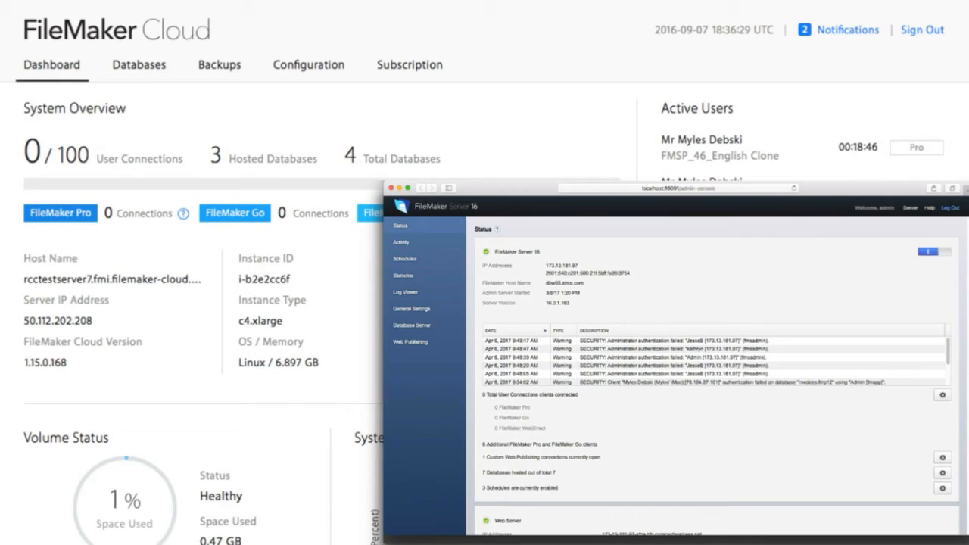
Show the Databases page listing four hosted databases and FM_Starting_Point_46's two clients.
{"action": "left_click", "coordinate": [139, 63]}
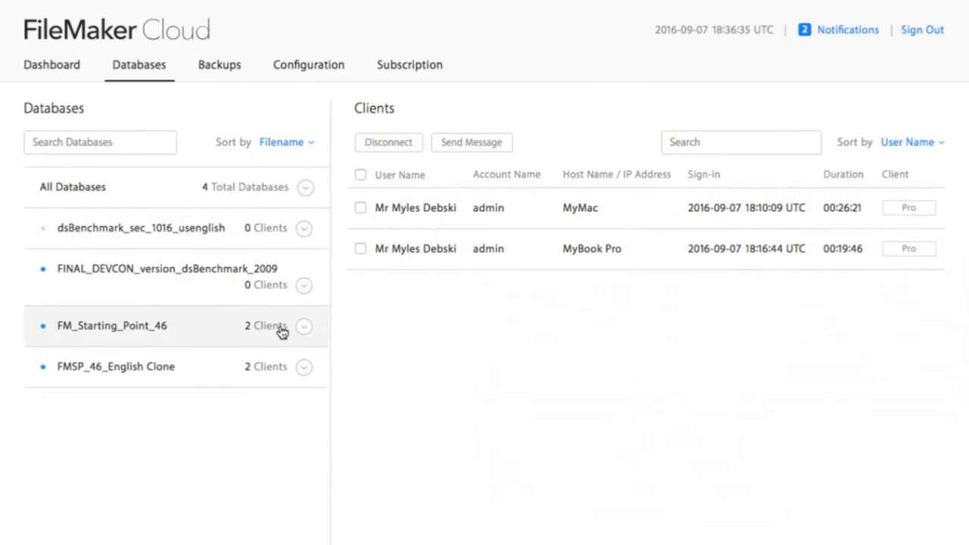
{"action": "mouse_move", "coordinate": [575, 235]}
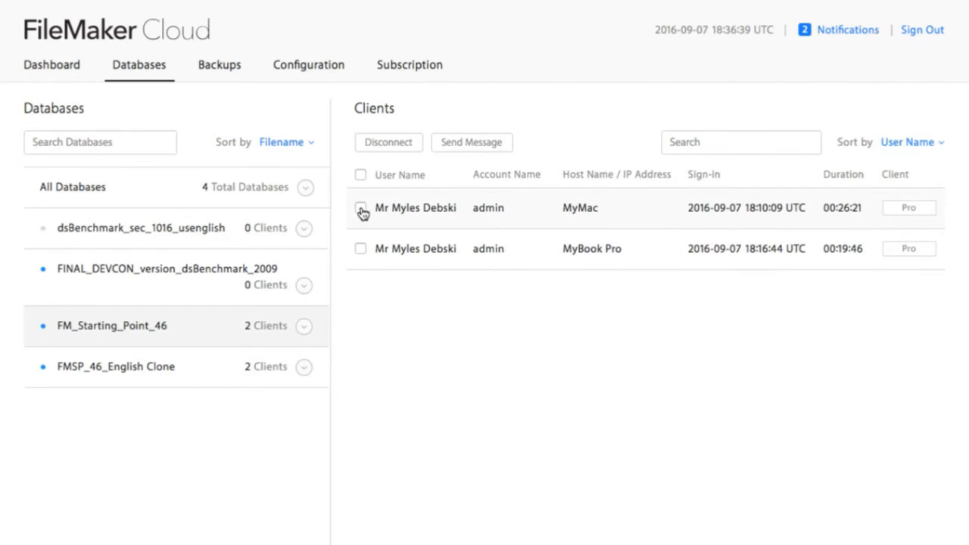
Review the Backups schedule and history, then show the System Configuration page.
{"action": "left_click", "coordinate": [218, 63]}
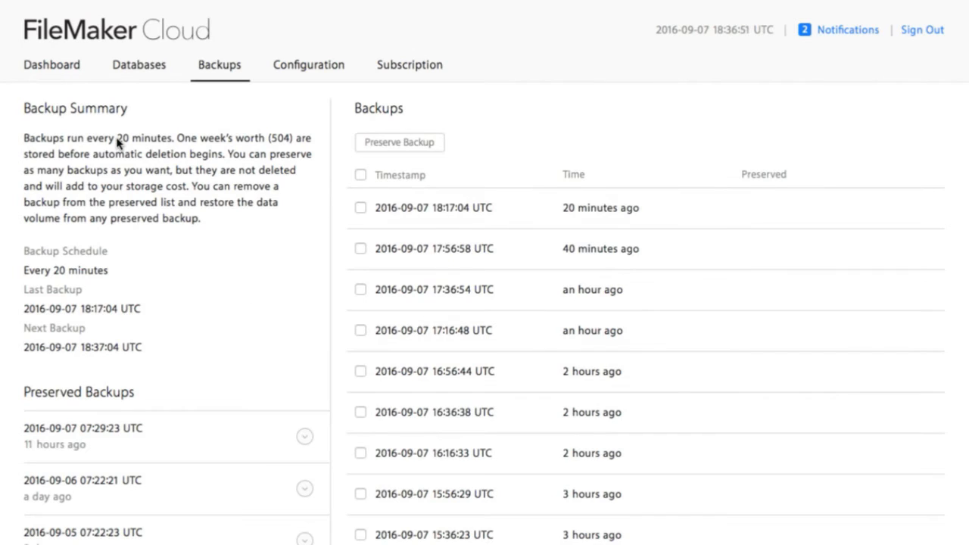
{"action": "mouse_move", "coordinate": [160, 156]}
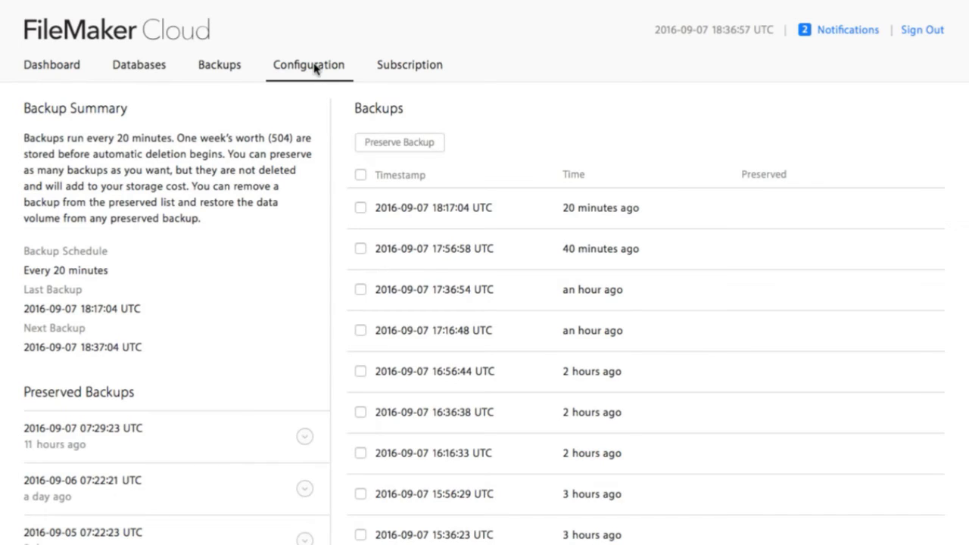
{"action": "left_click", "coordinate": [309, 64]}
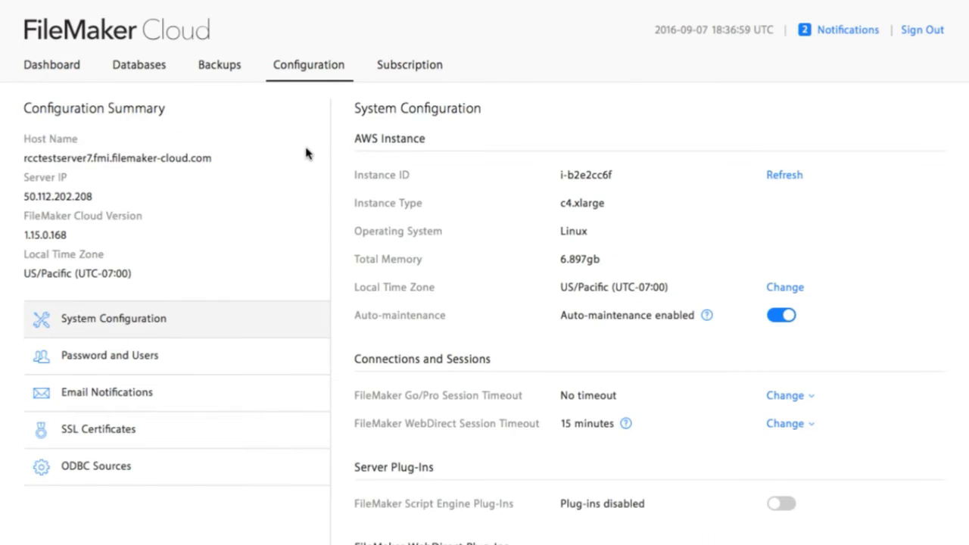
{"action": "mouse_move", "coordinate": [292, 194]}
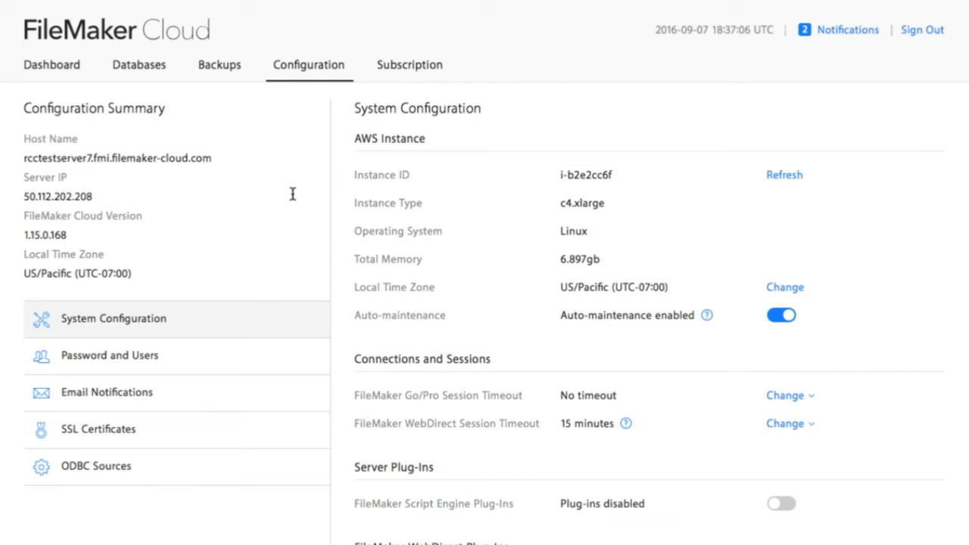
Revisit Databases and Backups for comparison with FileMaker Server, returning to System Configuration.
{"action": "left_click", "coordinate": [409, 63]}
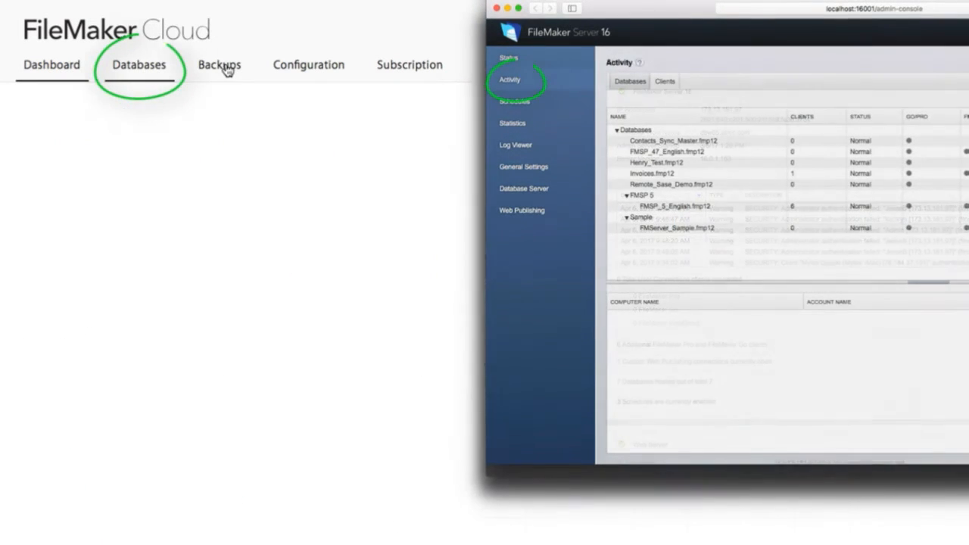
{"action": "left_click", "coordinate": [218, 64]}
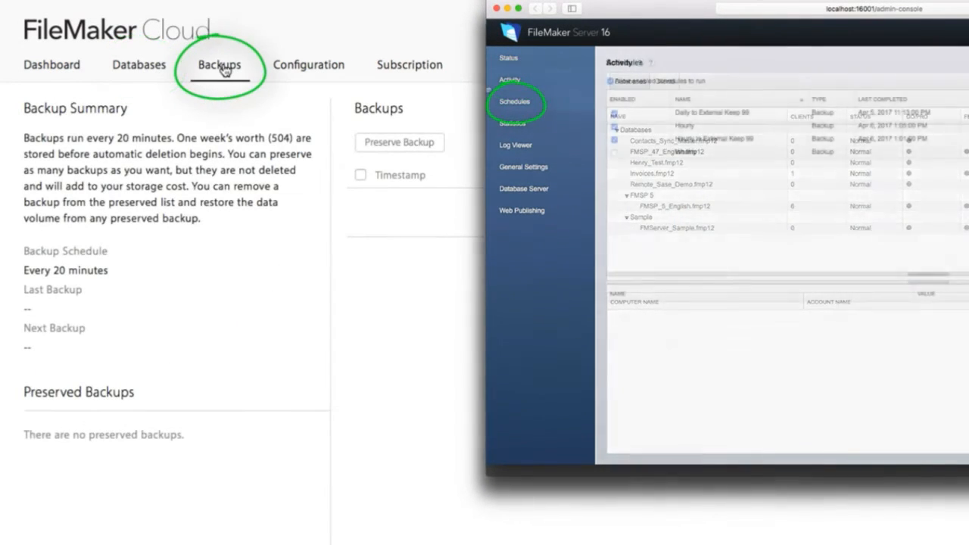
{"action": "left_click", "coordinate": [515, 101]}
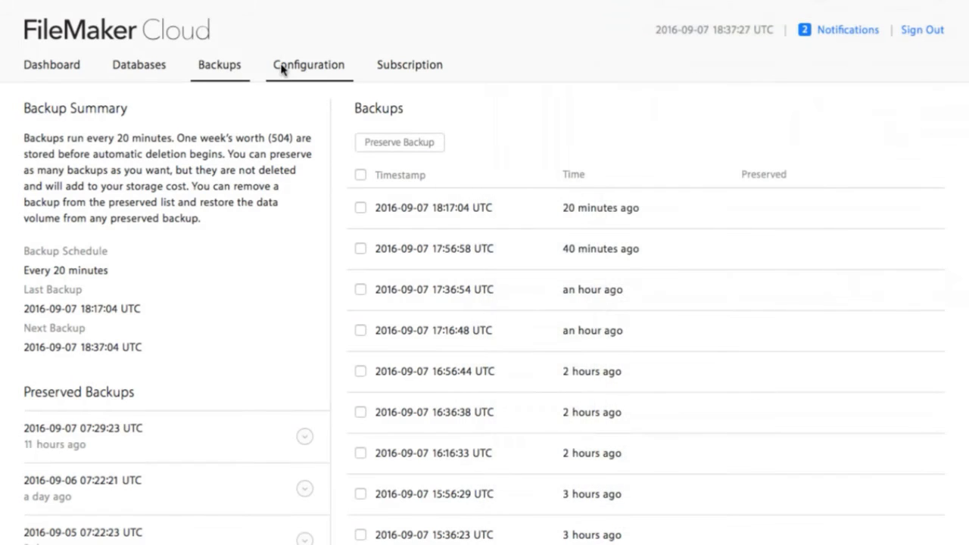
{"action": "left_click", "coordinate": [309, 63]}
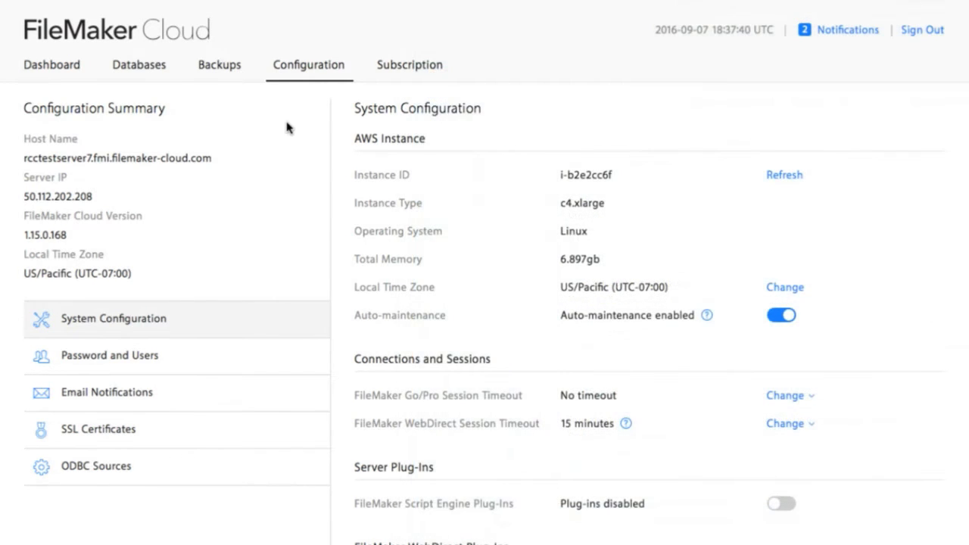
{"action": "mouse_move", "coordinate": [265, 151]}
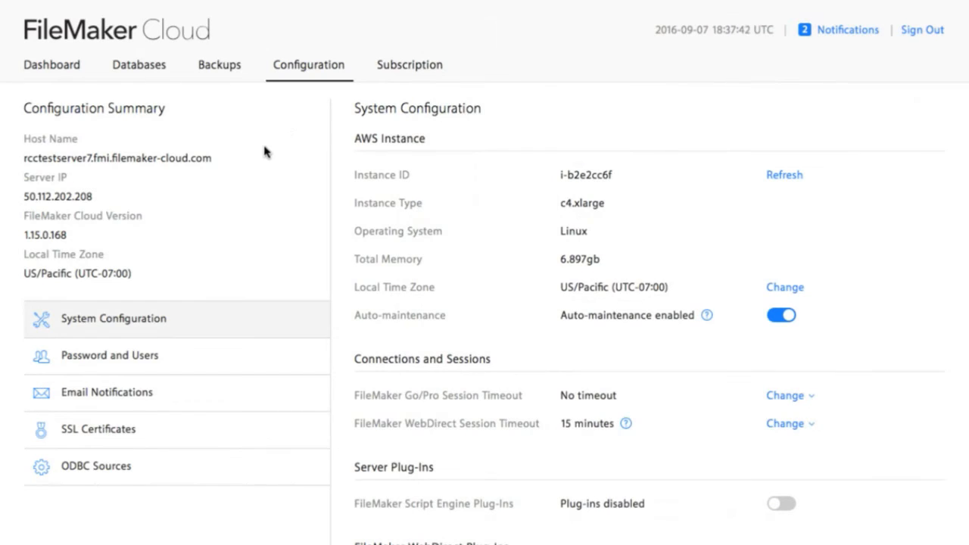
{"action": "mouse_move", "coordinate": [324, 191]}
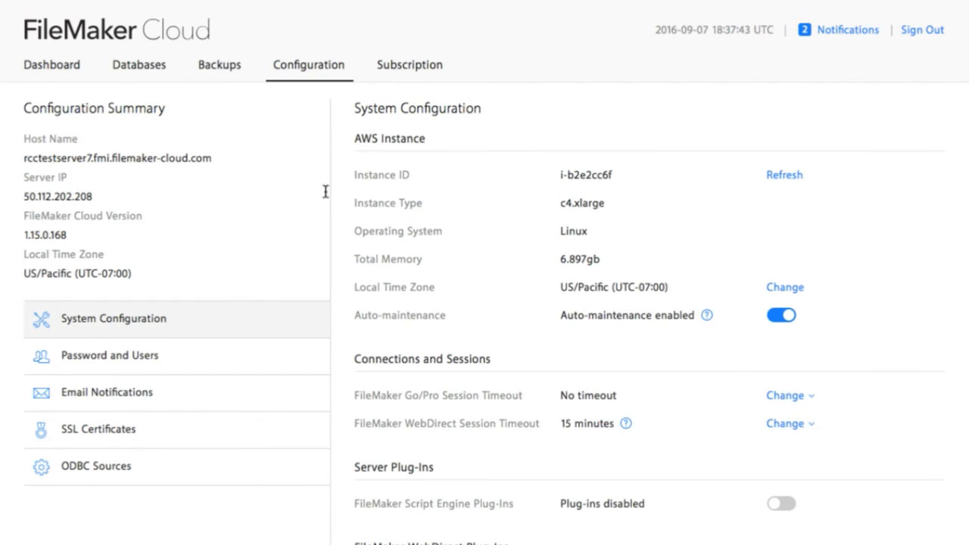
{"action": "mouse_move", "coordinate": [309, 176]}
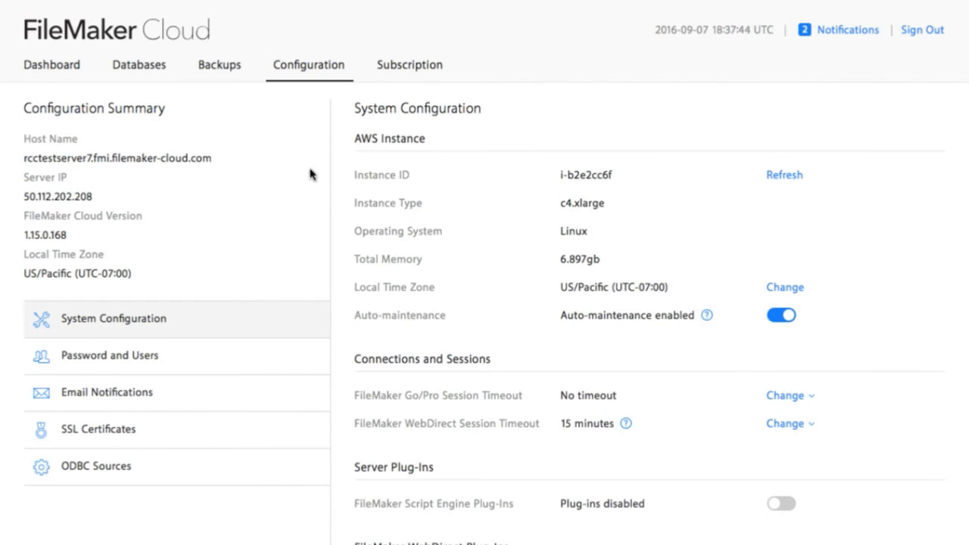
Show the Subscription summary with 100 client connections, c4.xlarge instance and 40.19 GB storage.
{"action": "left_click", "coordinate": [409, 64]}
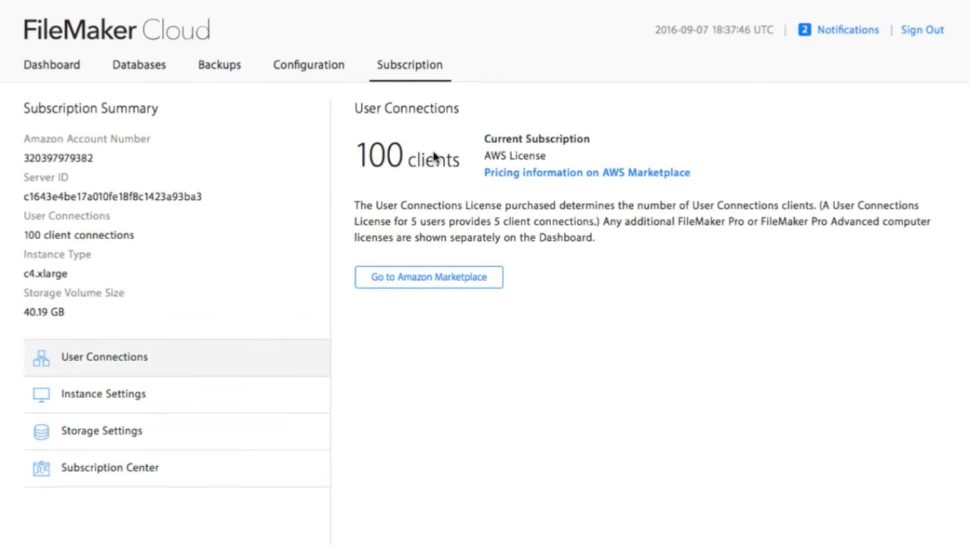
{"action": "mouse_move", "coordinate": [458, 194]}
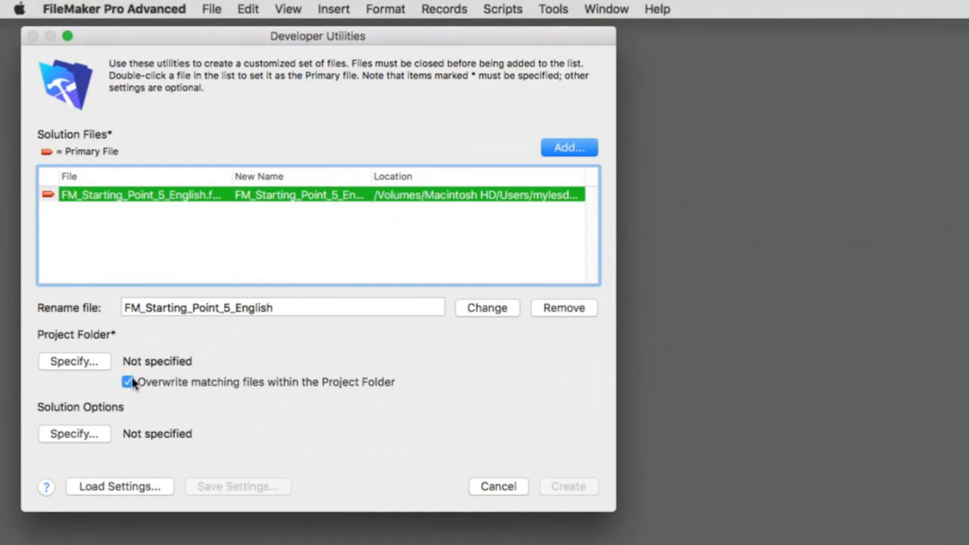
In Developer Utilities solution options, enable the error log and database encryption.
{"action": "left_click", "coordinate": [72, 433]}
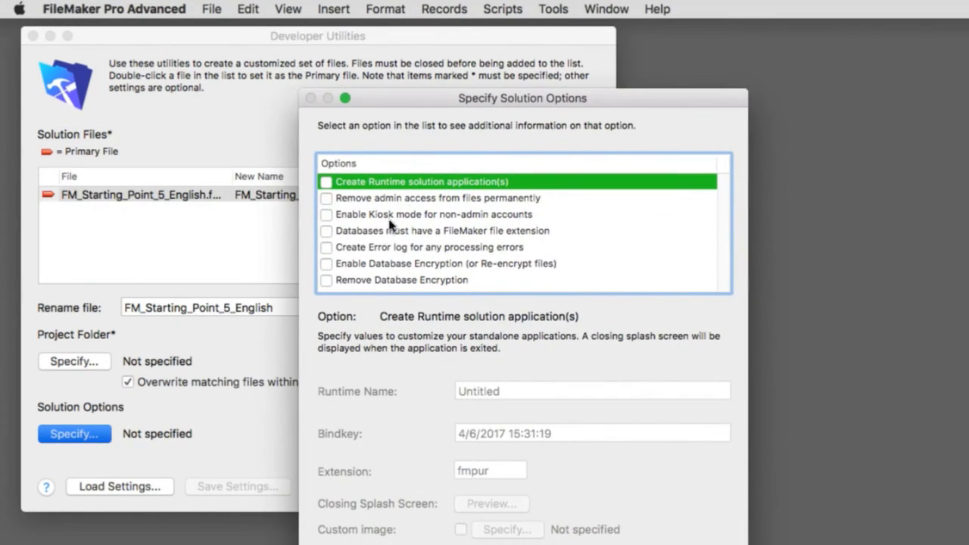
{"action": "left_click", "coordinate": [327, 264]}
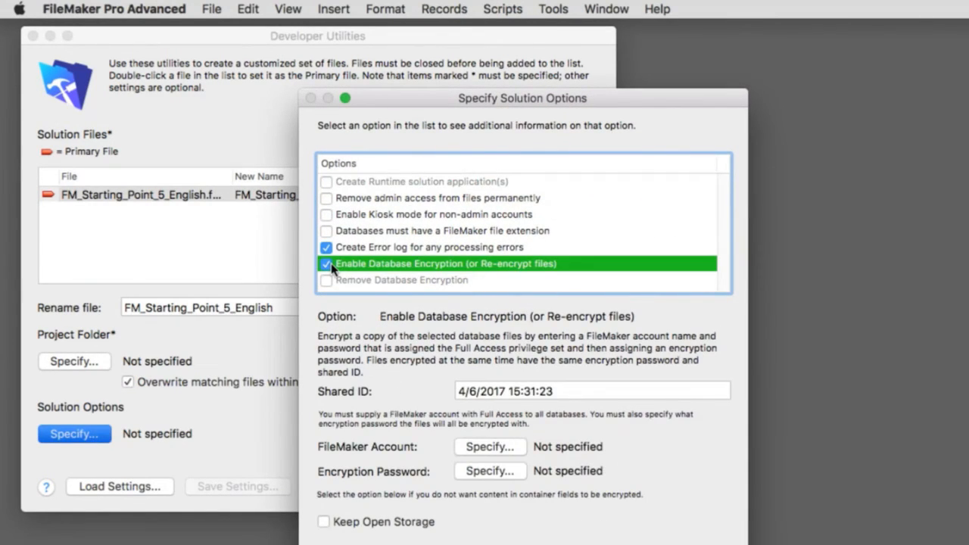
{"action": "mouse_move", "coordinate": [497, 270]}
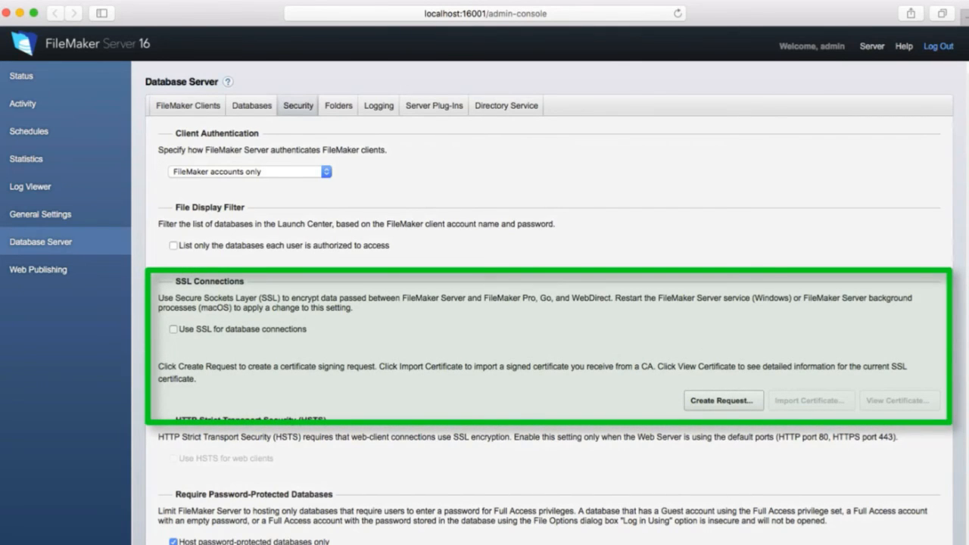
{"action": "left_click", "coordinate": [721, 399]}
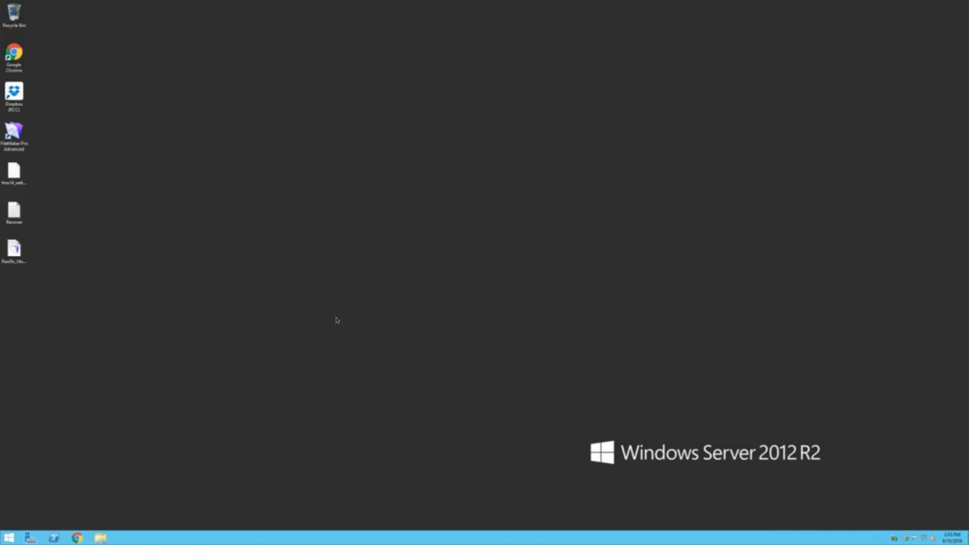
{"action": "mouse_move", "coordinate": [47, 525]}
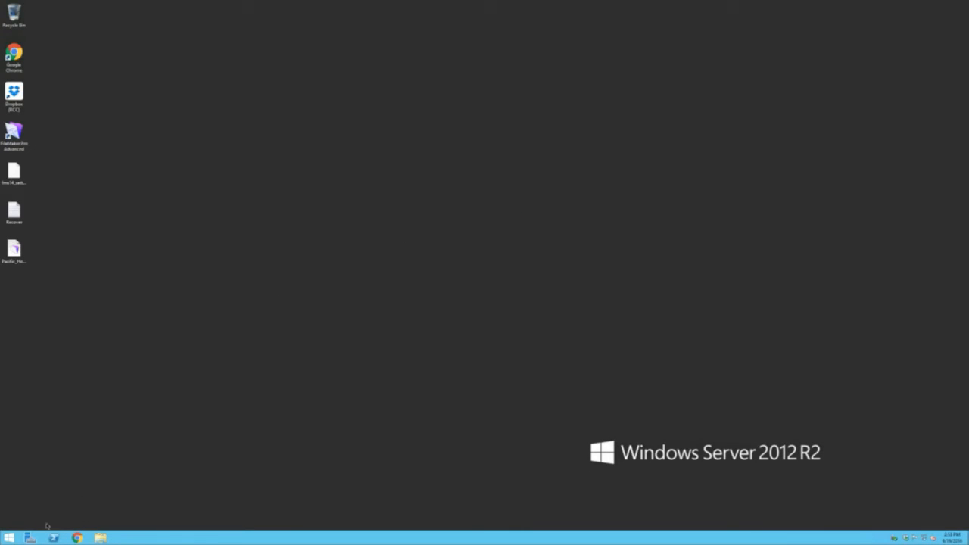
From the Start screen, open This PC in File Explorer to show the server's drives.
{"action": "left_click", "coordinate": [9, 538]}
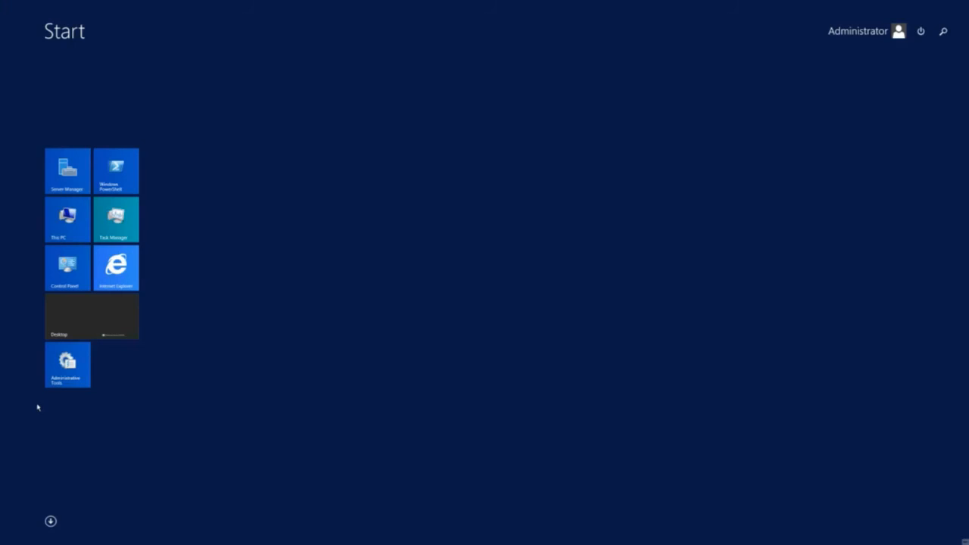
{"action": "left_click", "coordinate": [67, 220]}
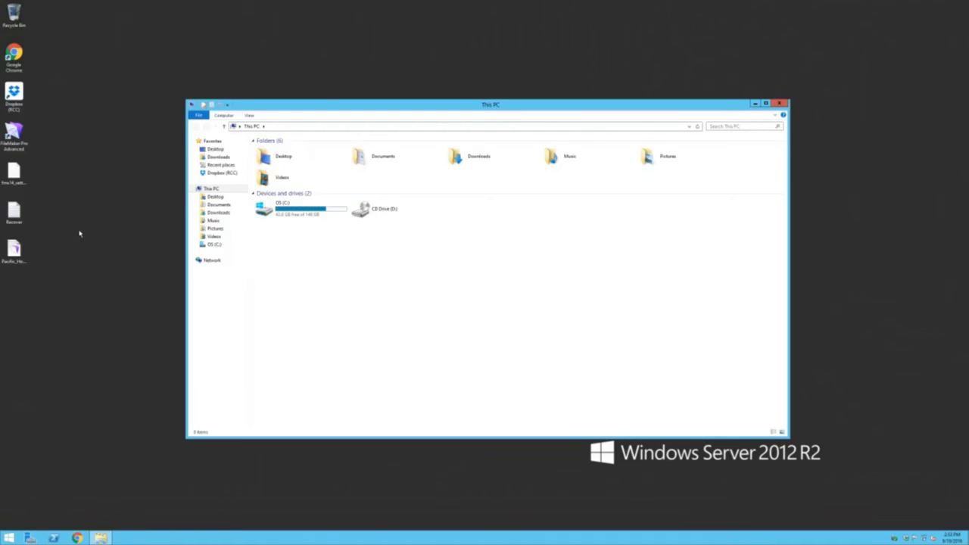
{"action": "mouse_move", "coordinate": [73, 482]}
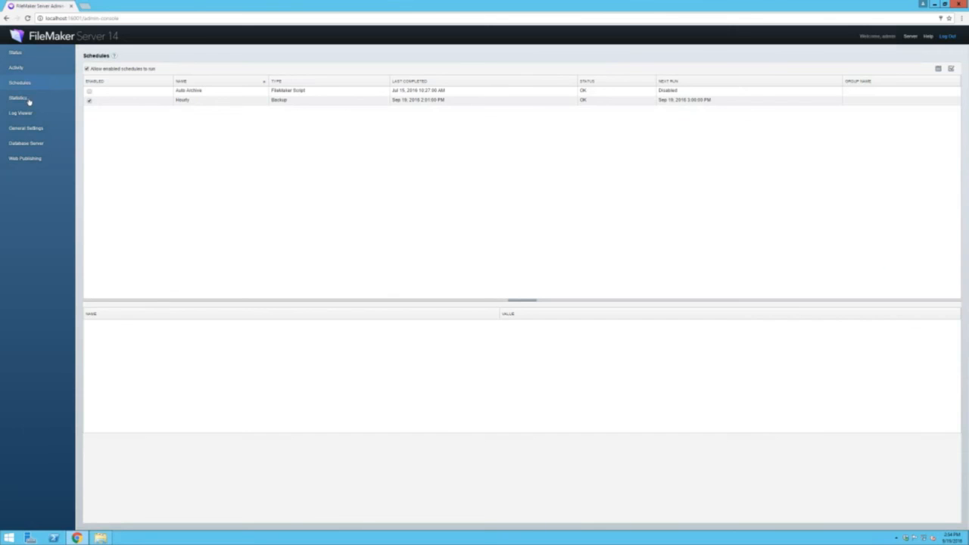
{"action": "left_click", "coordinate": [19, 97]}
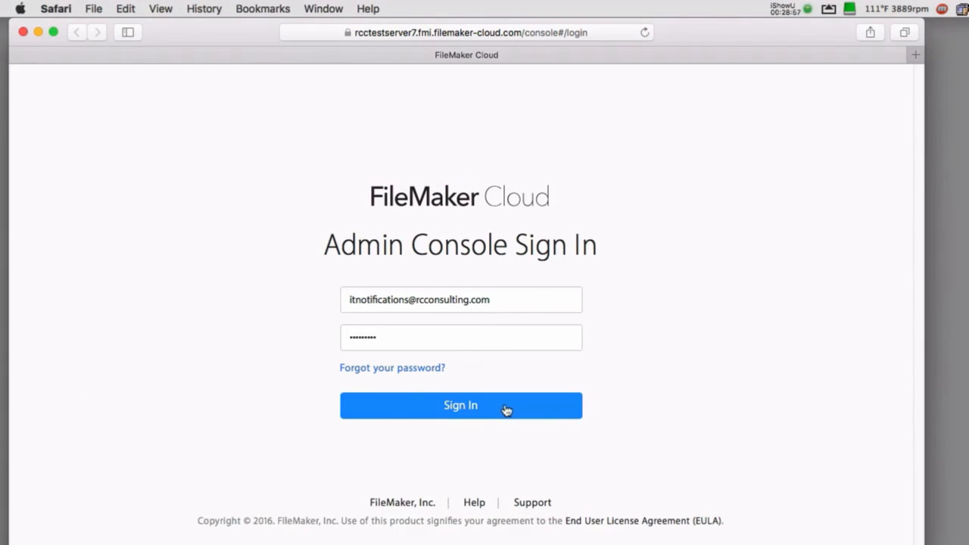
Submit the Admin Console sign-in, landing on the AWS Management Console home in Oregon.
{"action": "left_click", "coordinate": [461, 406]}
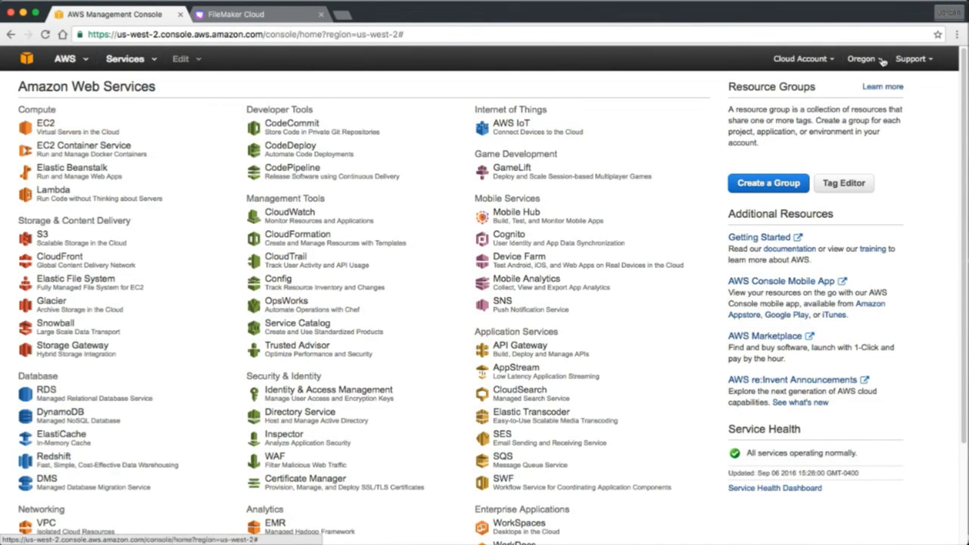
{"action": "mouse_move", "coordinate": [869, 68]}
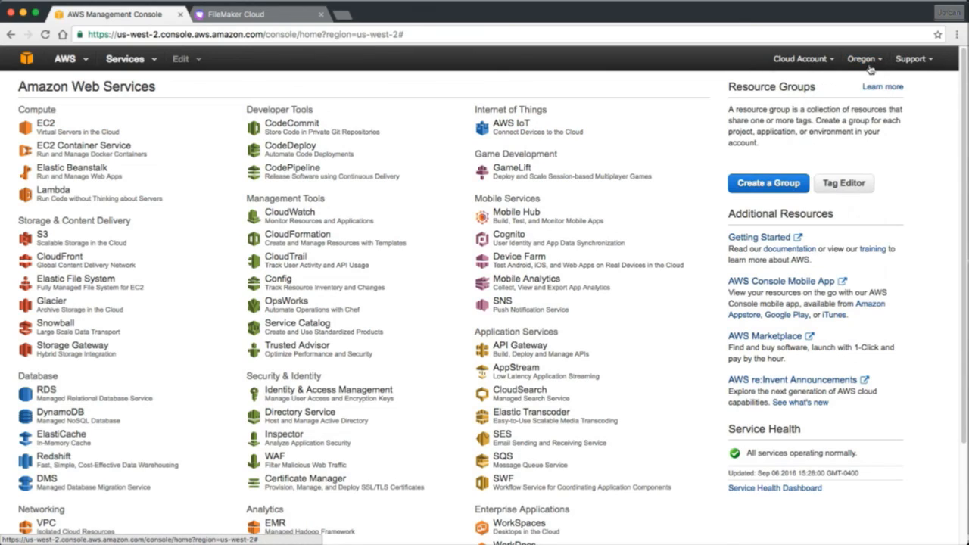